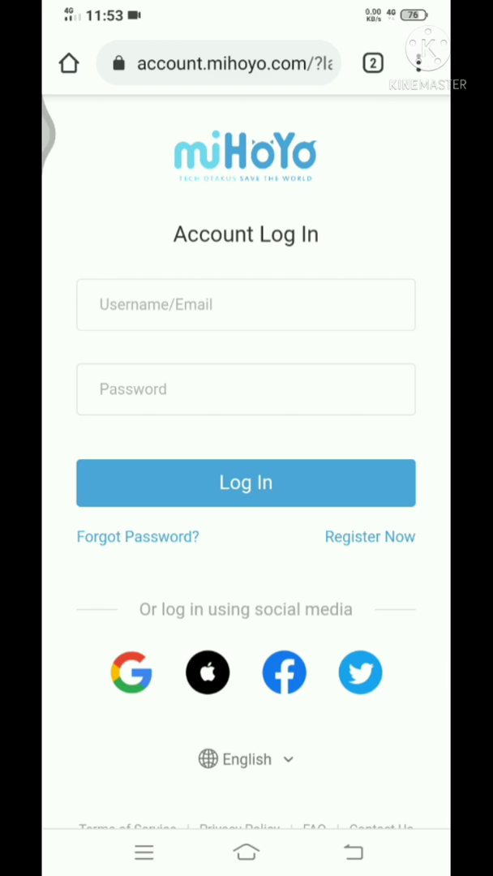
Step: Log in, then scroll through Account Security Settings to see the linked username and Google, and return to the top
left_click(130, 672)
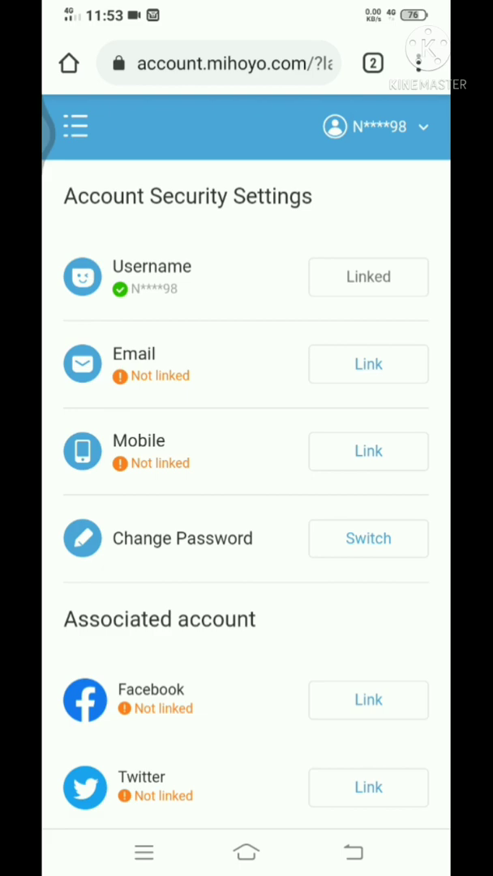
scroll("down", 3)
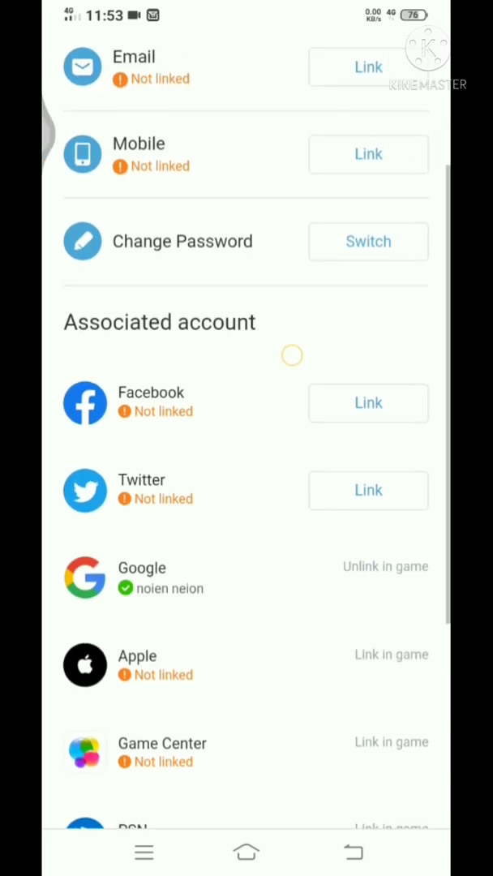
scroll("down", 3)
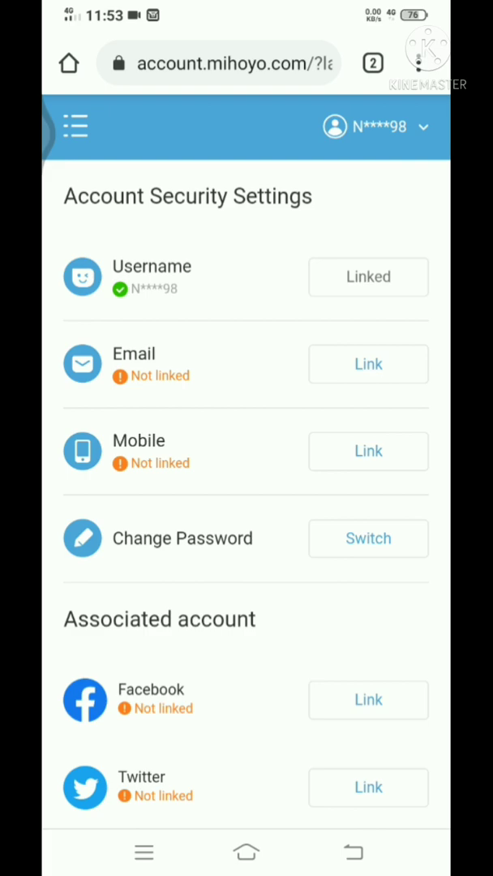
scroll("up", 3)
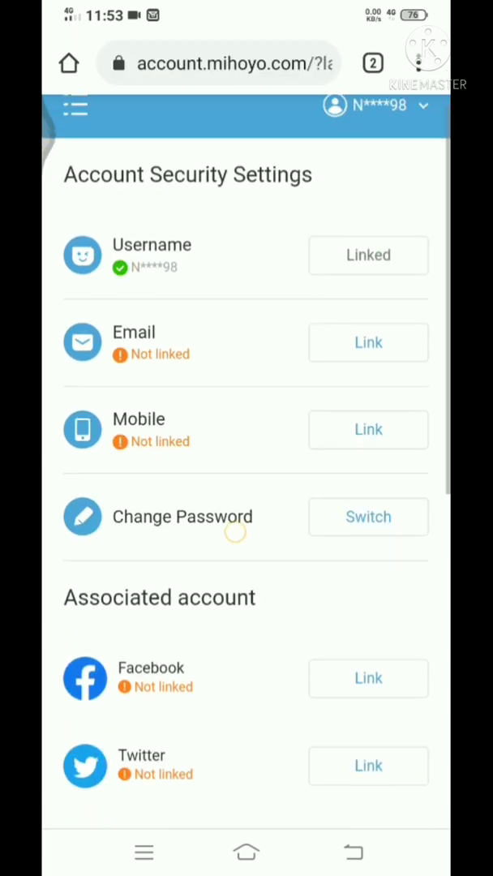
left_click(368, 342)
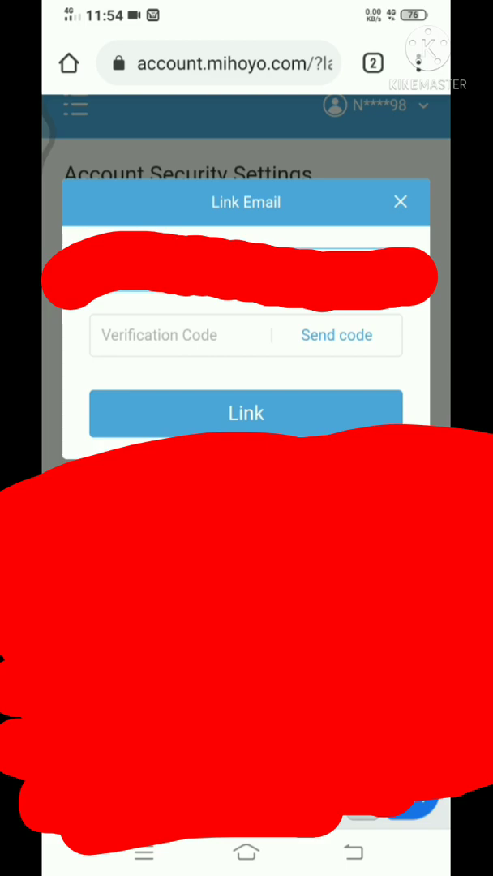
left_click(336, 334)
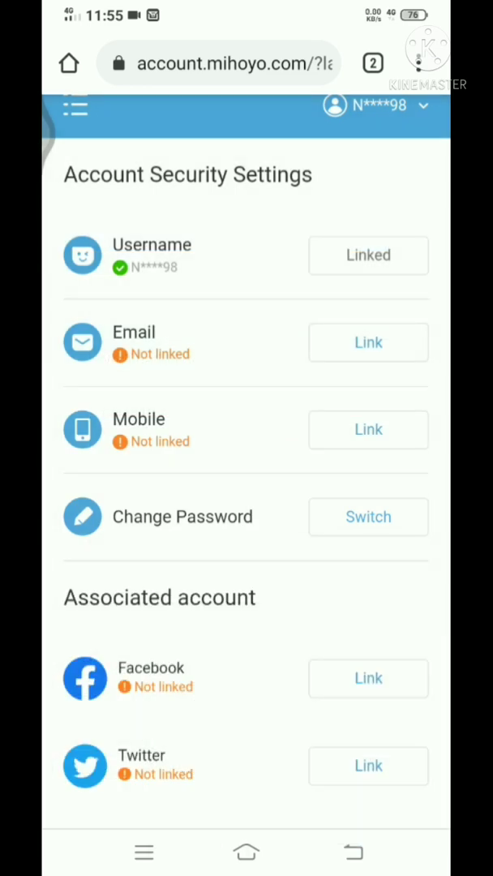
left_click(368, 430)
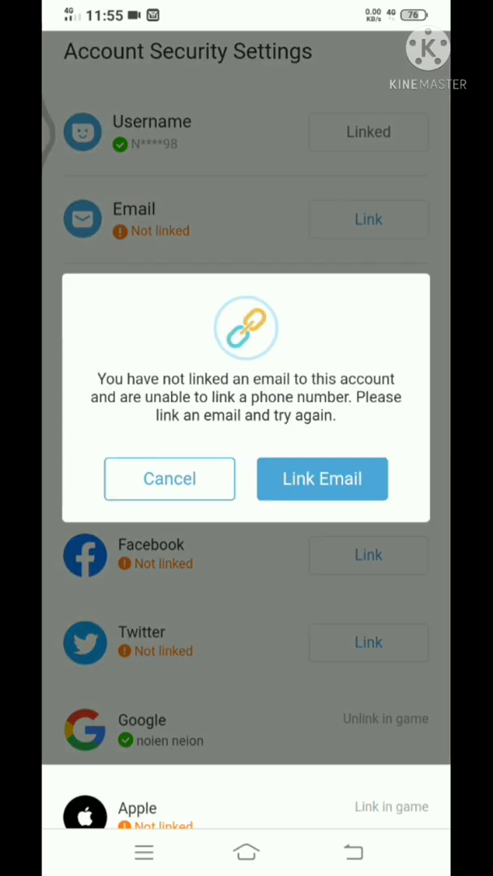
left_click(168, 479)
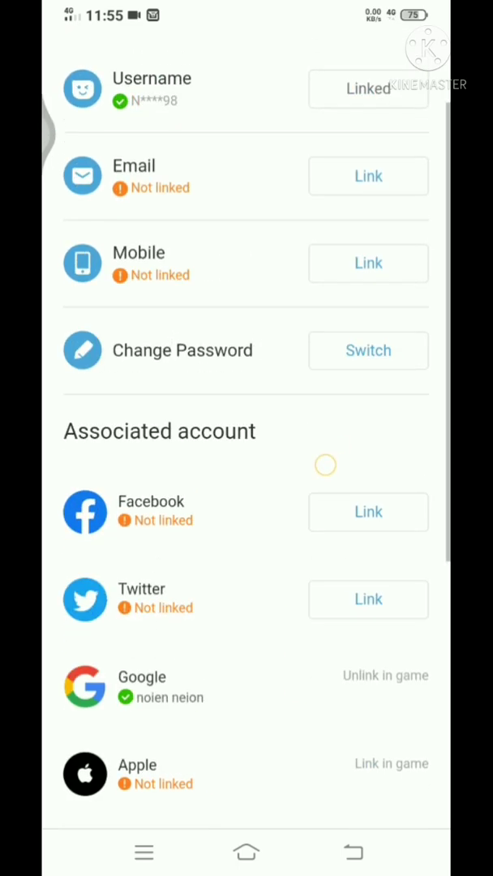
scroll("down", 3)
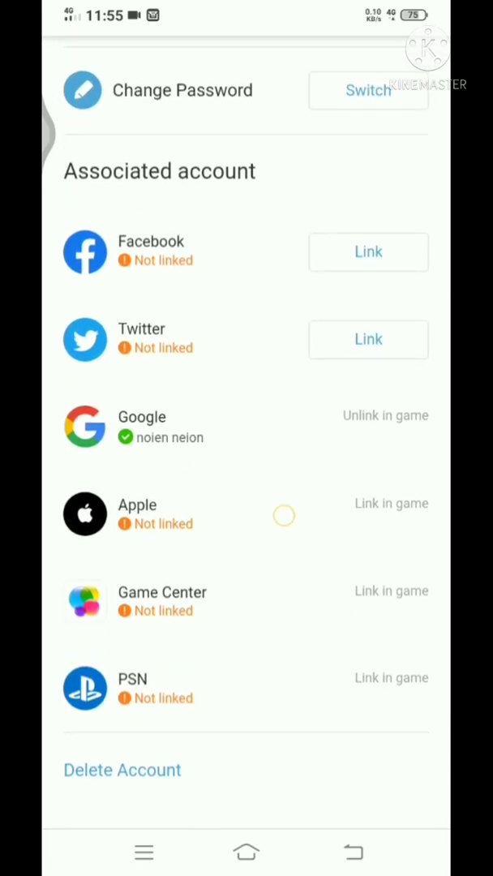
scroll("up", 3)
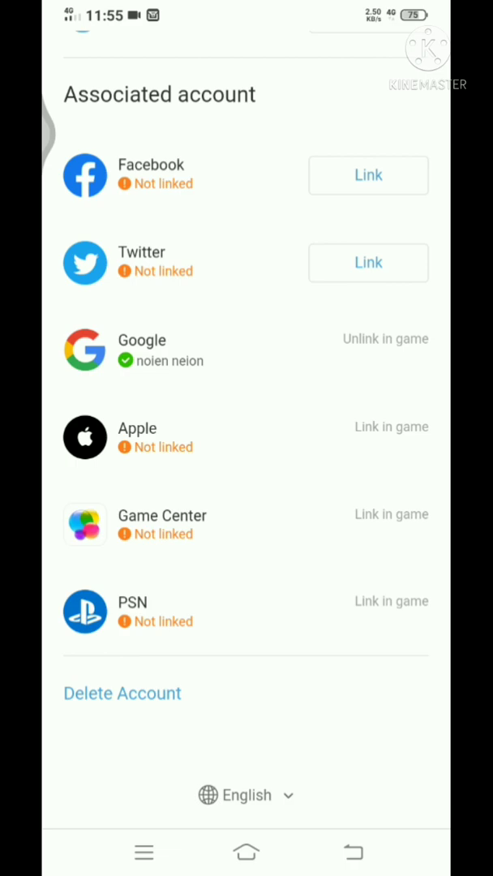
scroll("down", 3)
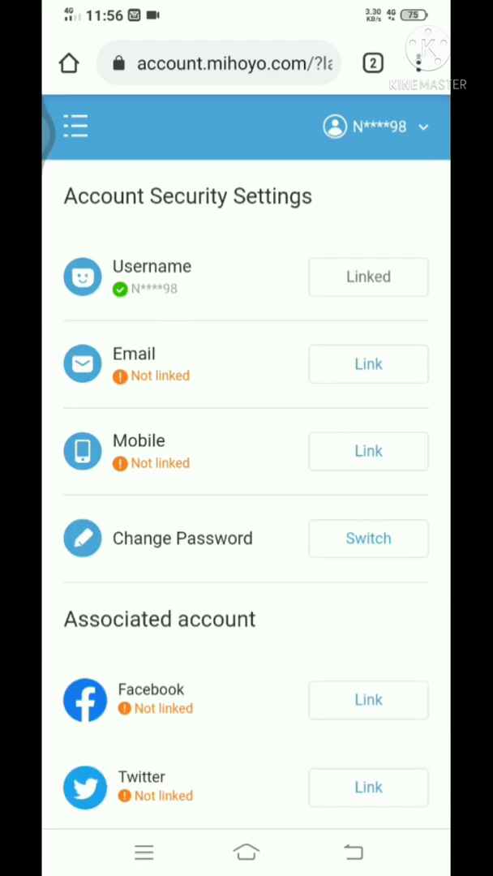
scroll("down", 3)
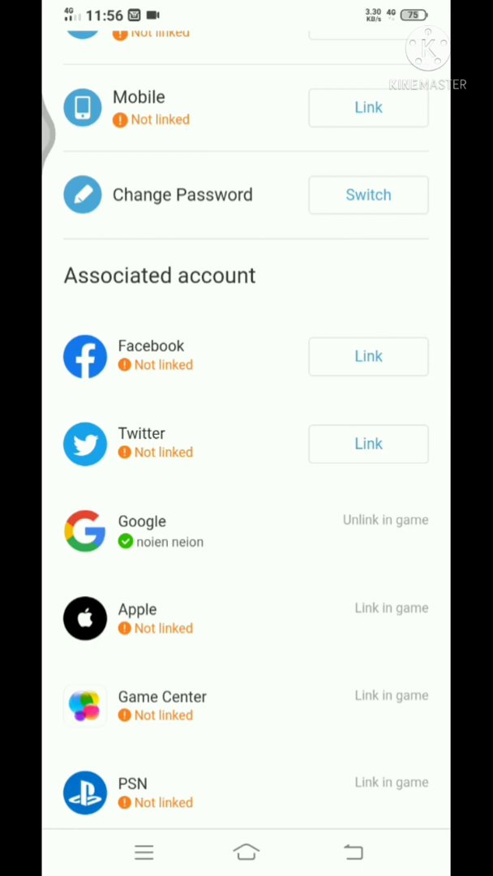
scroll("up", 3)
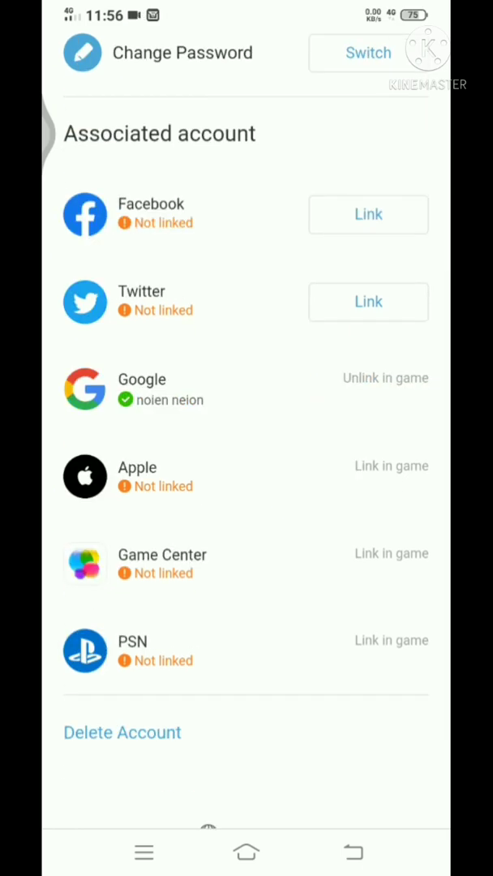
scroll("up", 3)
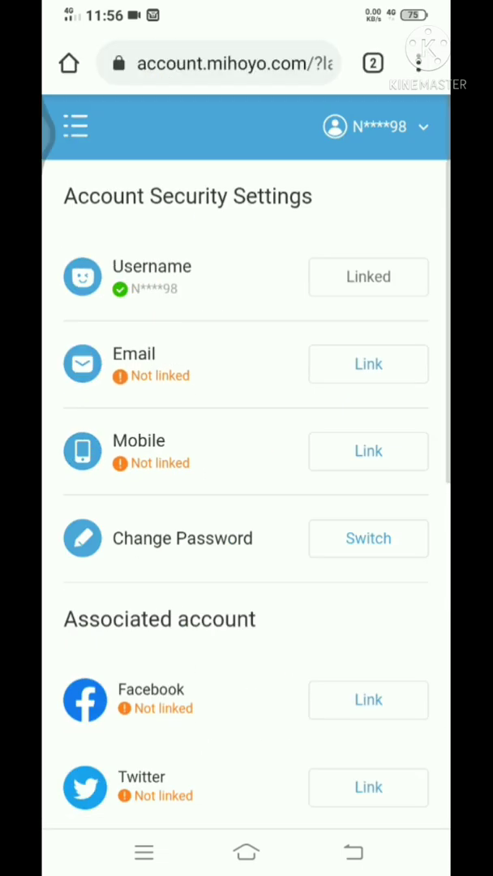
Step: Log out, then log in to the username-based account with its password to reach its security settings
left_click(388, 126)
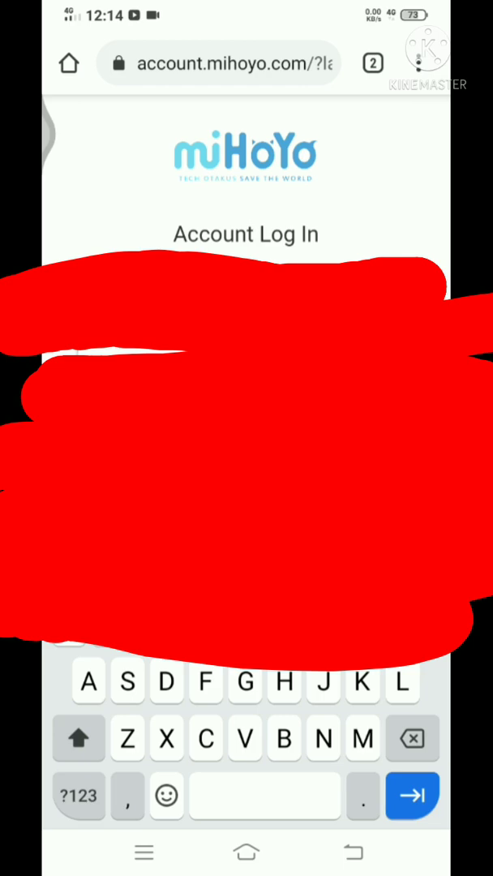
left_click(77, 736)
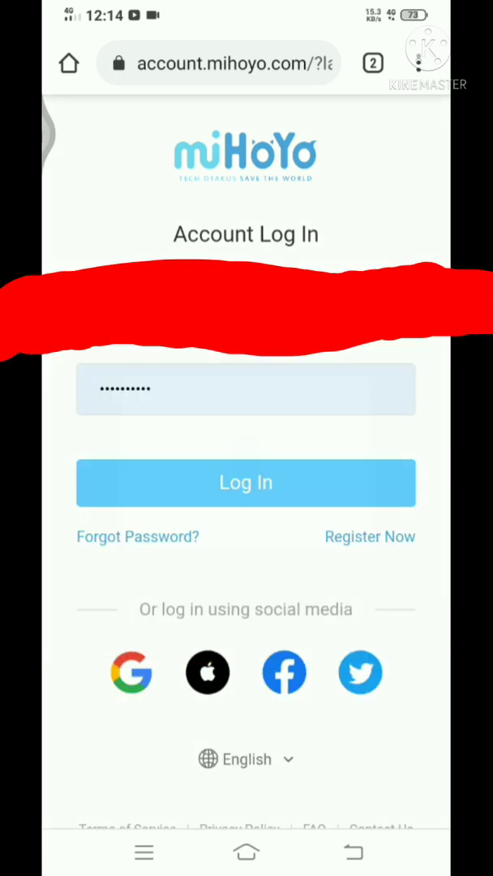
left_click(247, 483)
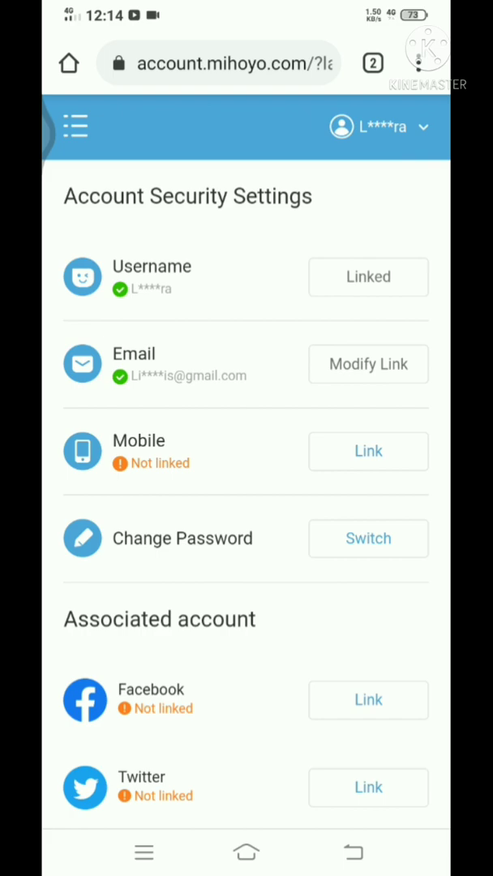
Step: Scroll through Account Security Settings and Associated account to review which sign-ins are linked
scroll("down", 3)
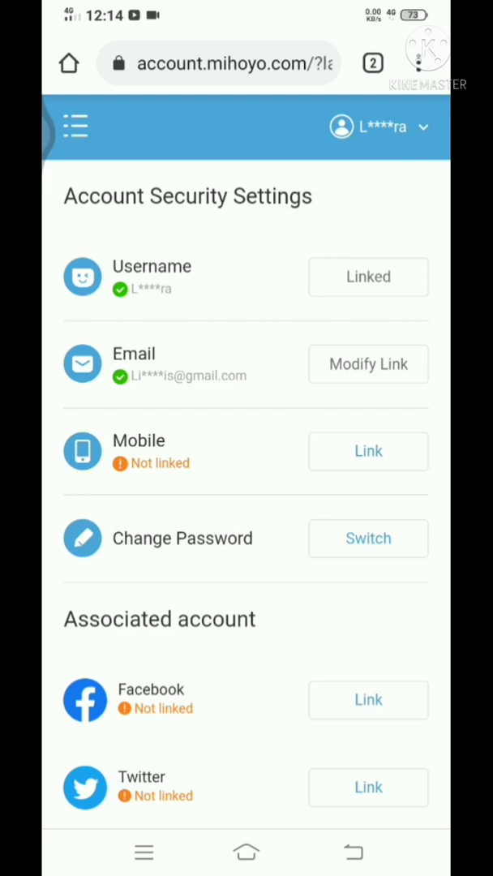
scroll("down", 3)
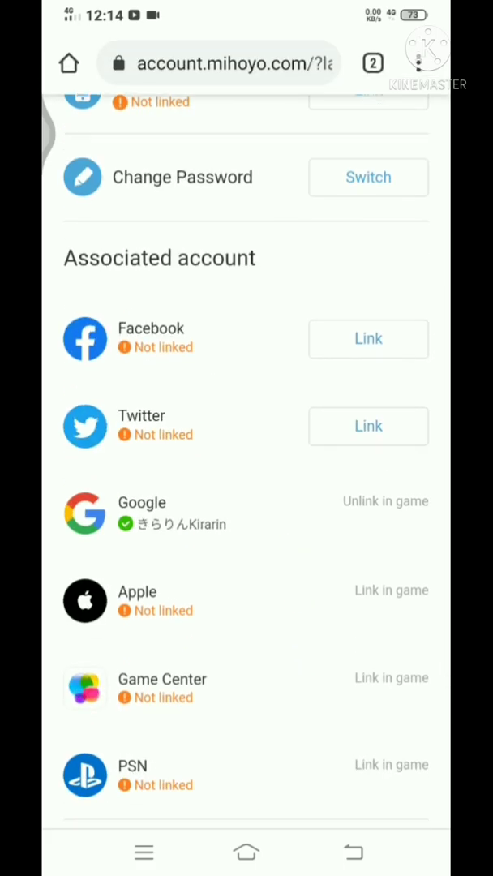
scroll("up", 3)
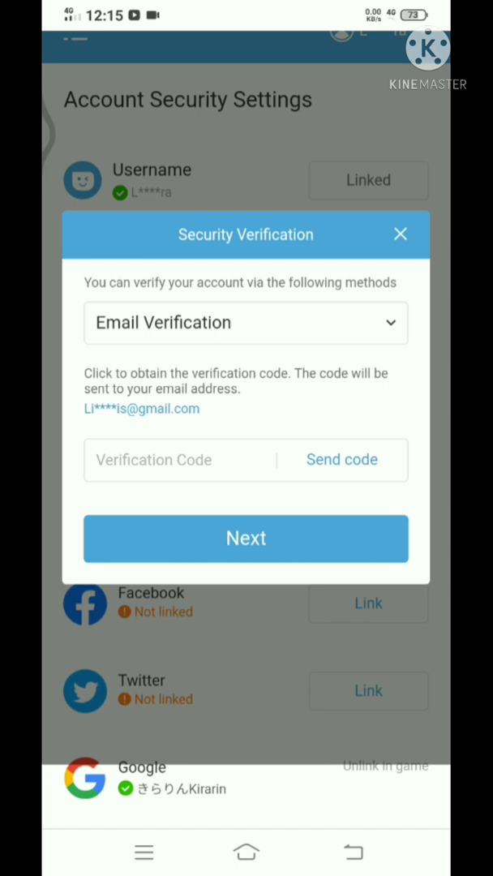
Step: Dismiss the Security Verification dialog unchanged and switch to the Google sign-in tab for miHoYo
left_click(400, 234)
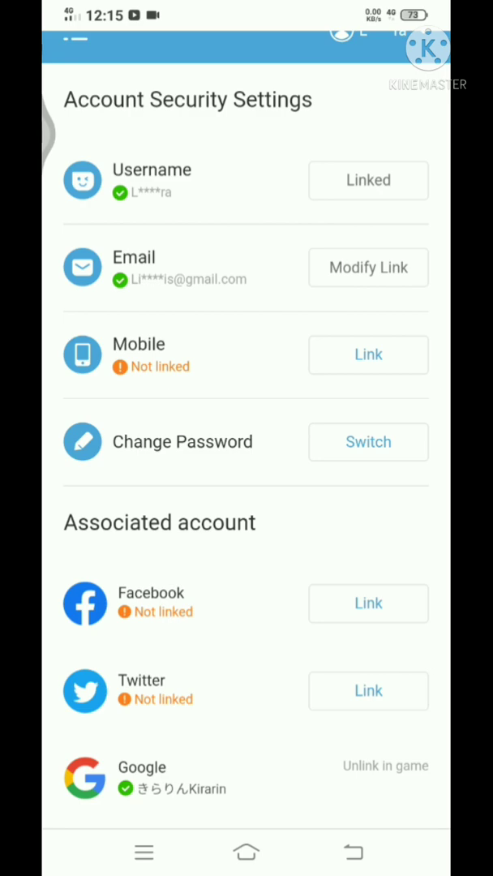
left_click(381, 126)
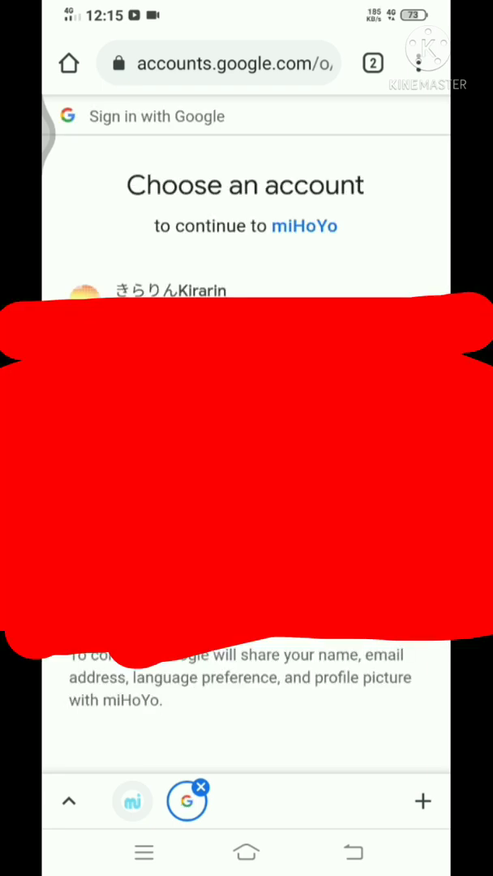
Step: Sign in with the existing Google account and start linking an email to it via Link next to Email
left_click(170, 290)
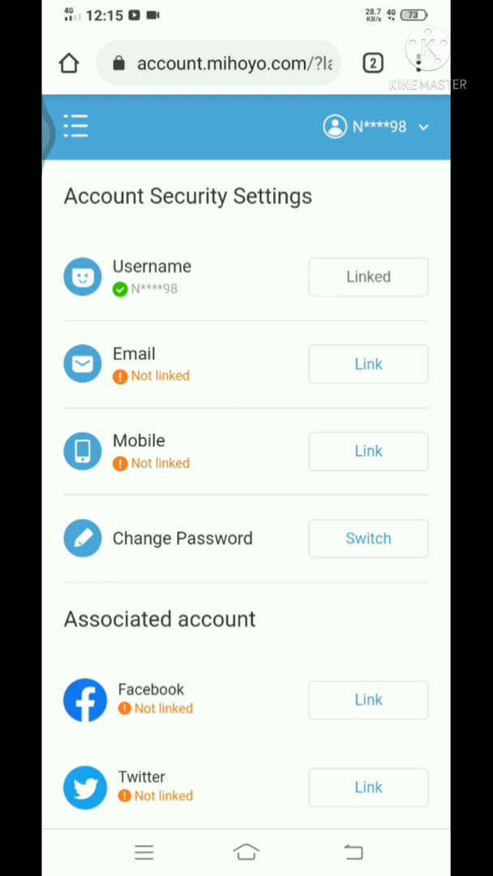
left_click(369, 363)
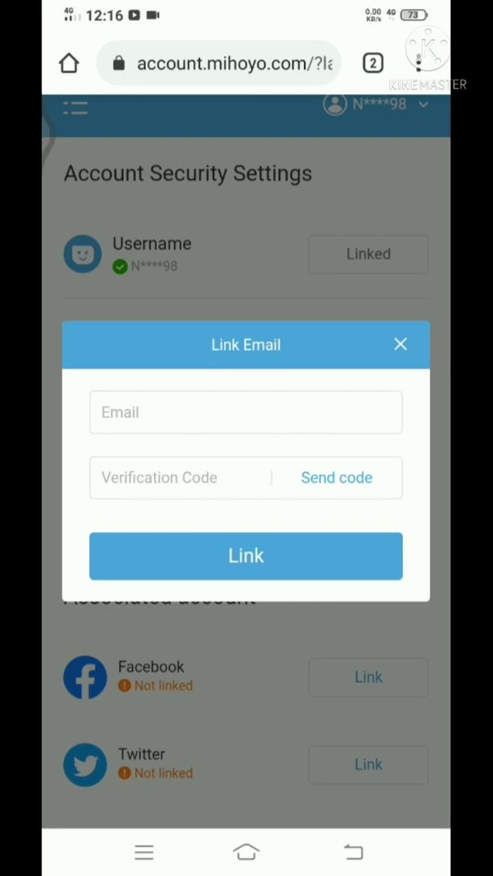
Step: Try Send code in Link Email with no address entered, close the form and reopen it
left_click(246, 412)
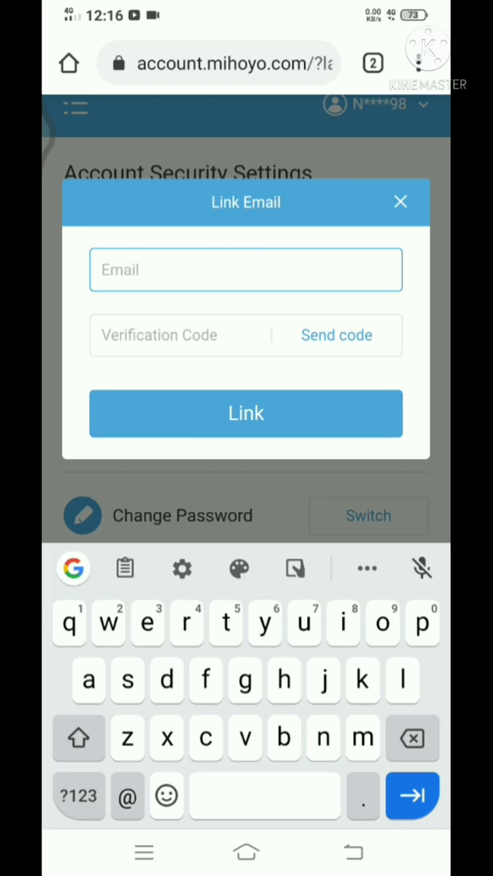
left_click(246, 413)
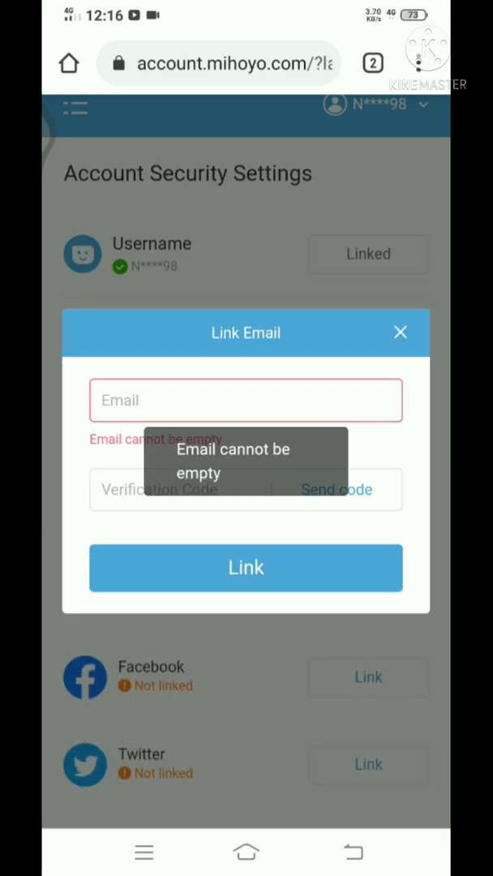
left_click(400, 333)
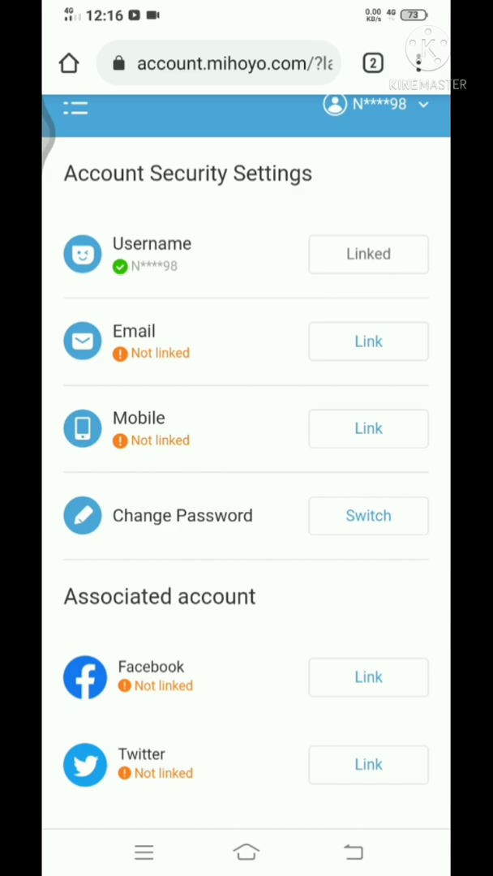
left_click(368, 341)
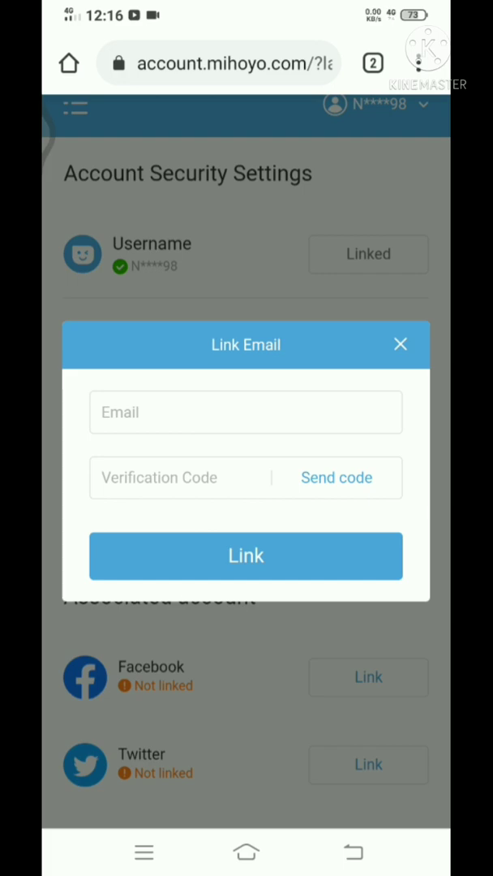
Step: Close Link Email leaving no email linked, then log out via the account dropdown to the login page
left_click(399, 344)
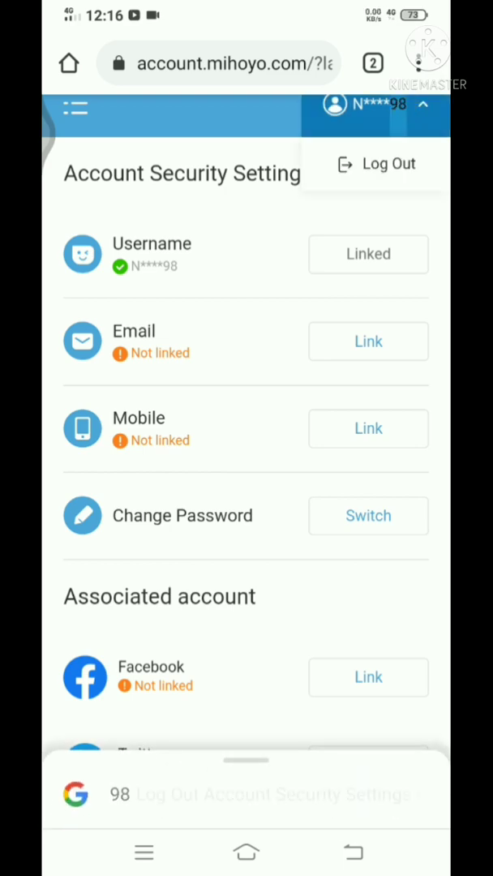
left_click(389, 164)
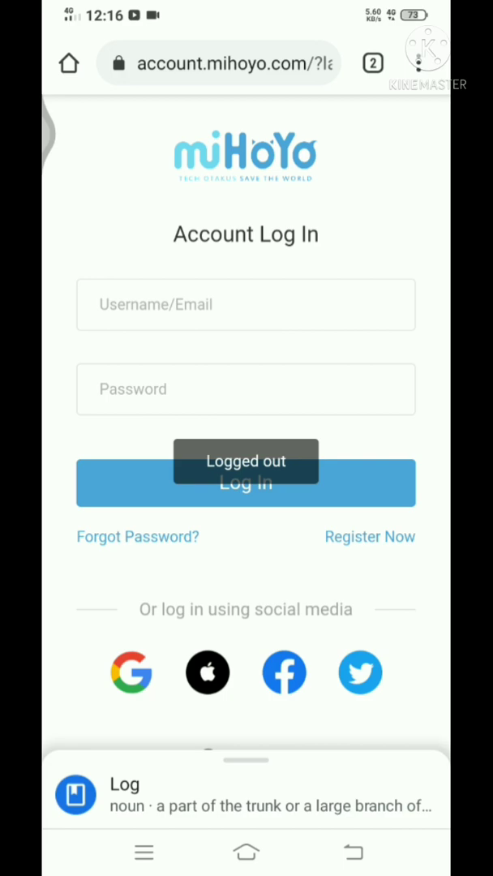